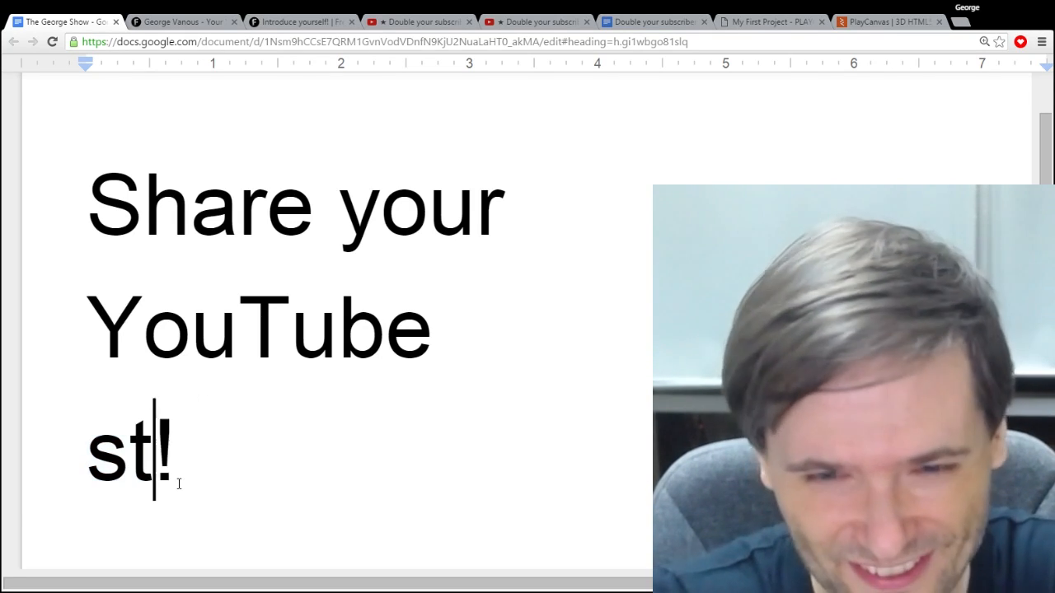
# - Complete the heading so it reads 'Share your YouTube story!'
pyautogui.write('ory')
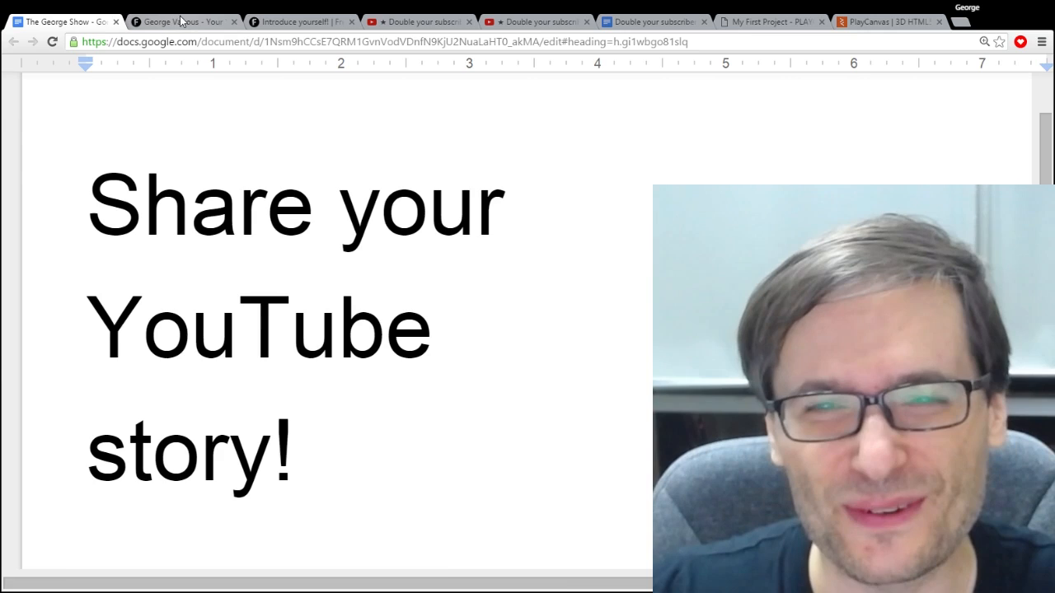
# - Draft 'Your stor' in the story box and highlight lines of another member's shared story
pyautogui.click(181, 20)
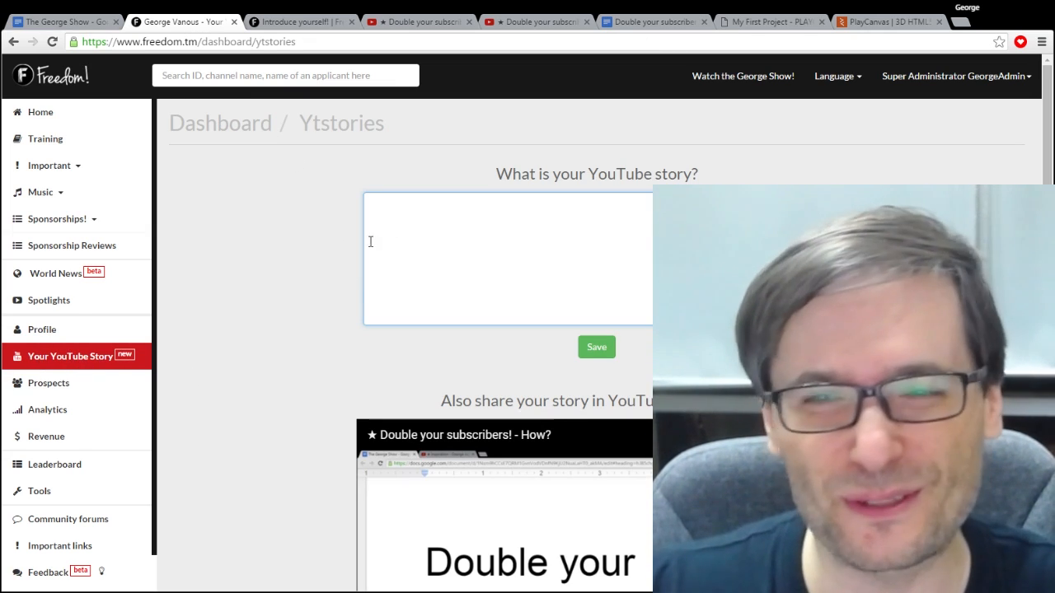
pyautogui.write('Your stor')
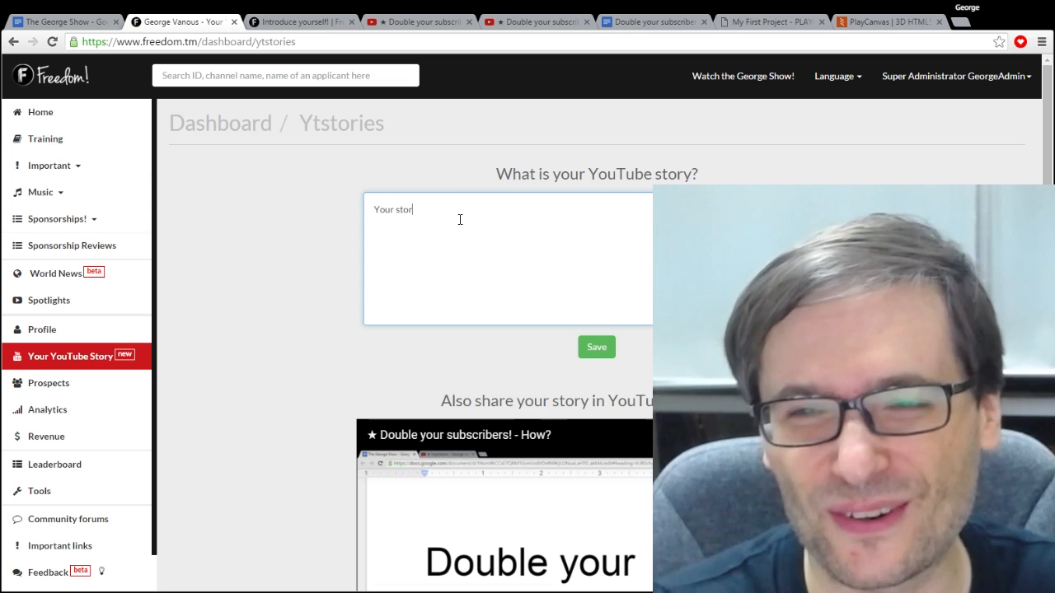
pyautogui.scroll(-3)
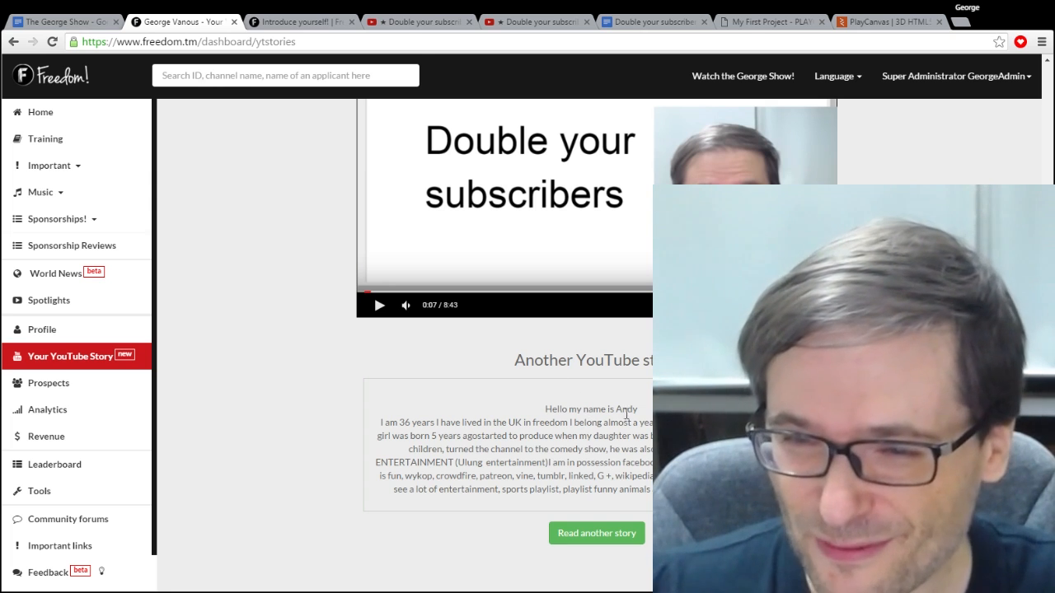
pyautogui.moveTo(382, 422); pyautogui.dragTo(474, 422)
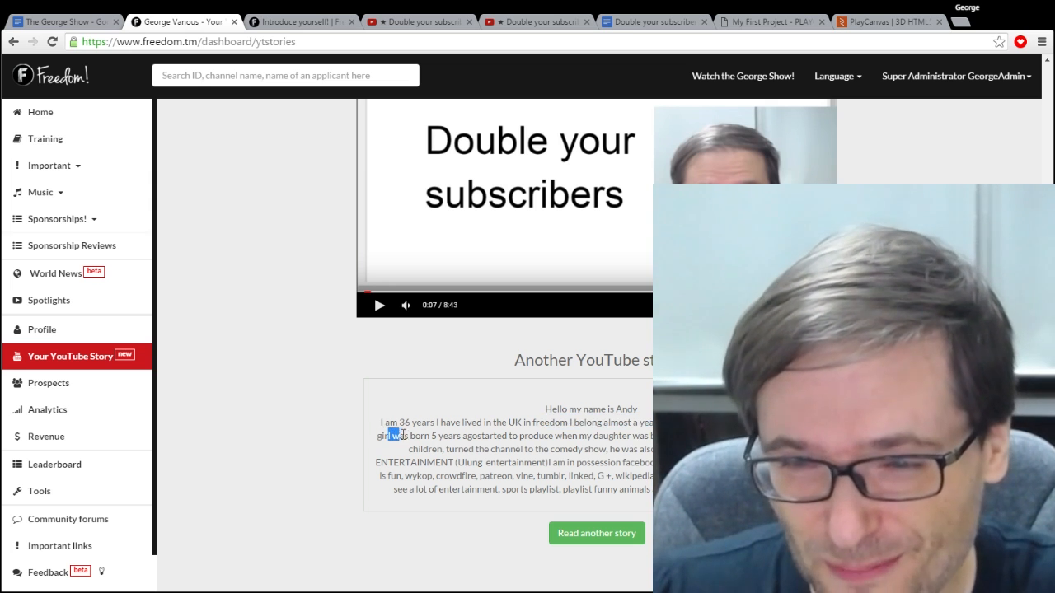
pyautogui.moveTo(395, 435); pyautogui.dragTo(486, 435)
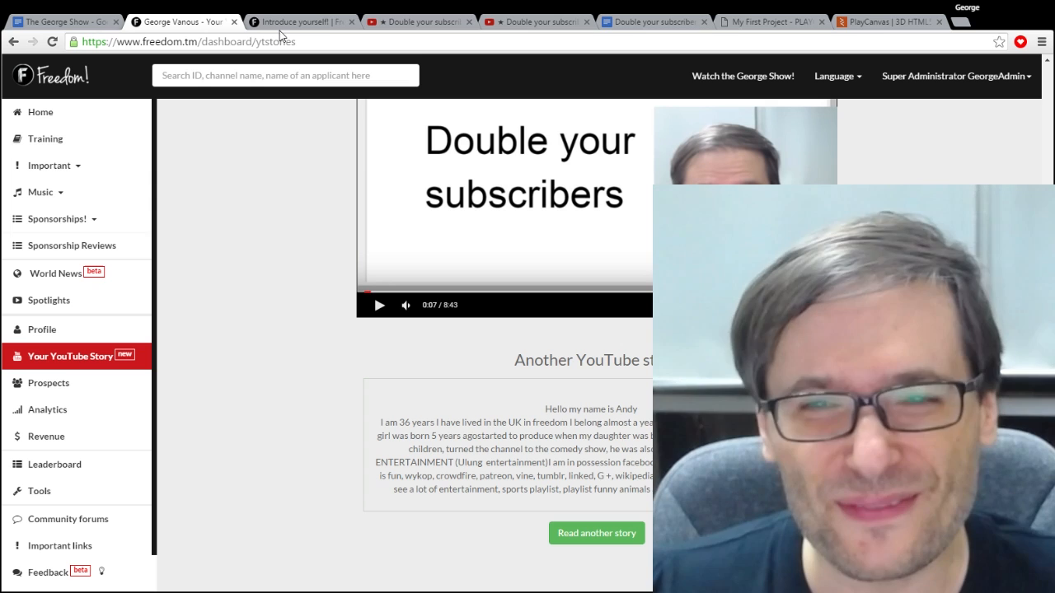
# - Browse the Introduce yourself! thread list down to the bottom and back up
pyautogui.click(300, 19)
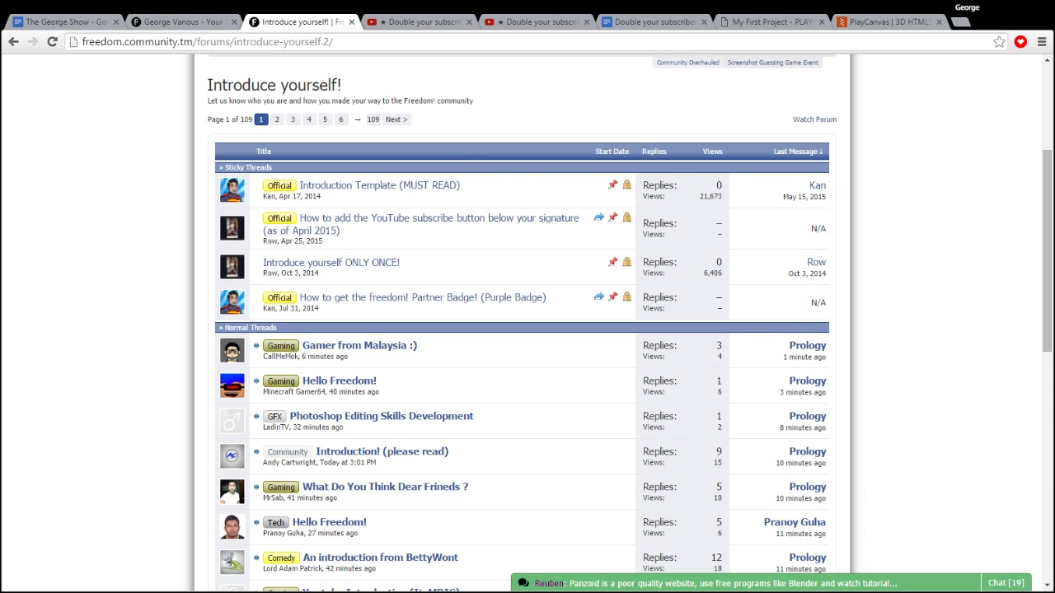
pyautogui.scroll(-3)
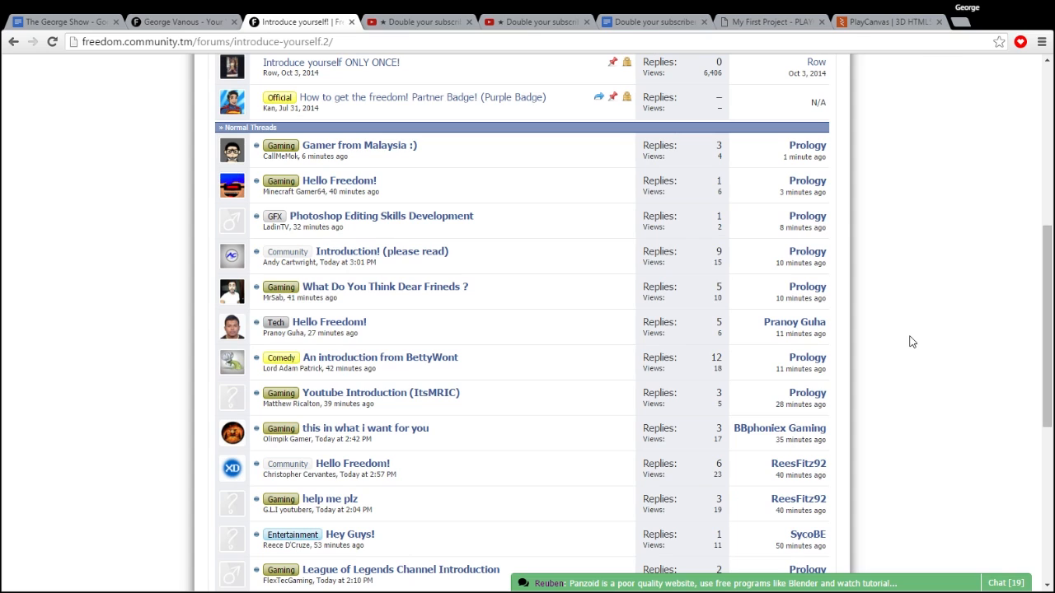
pyautogui.moveTo(781, 201)
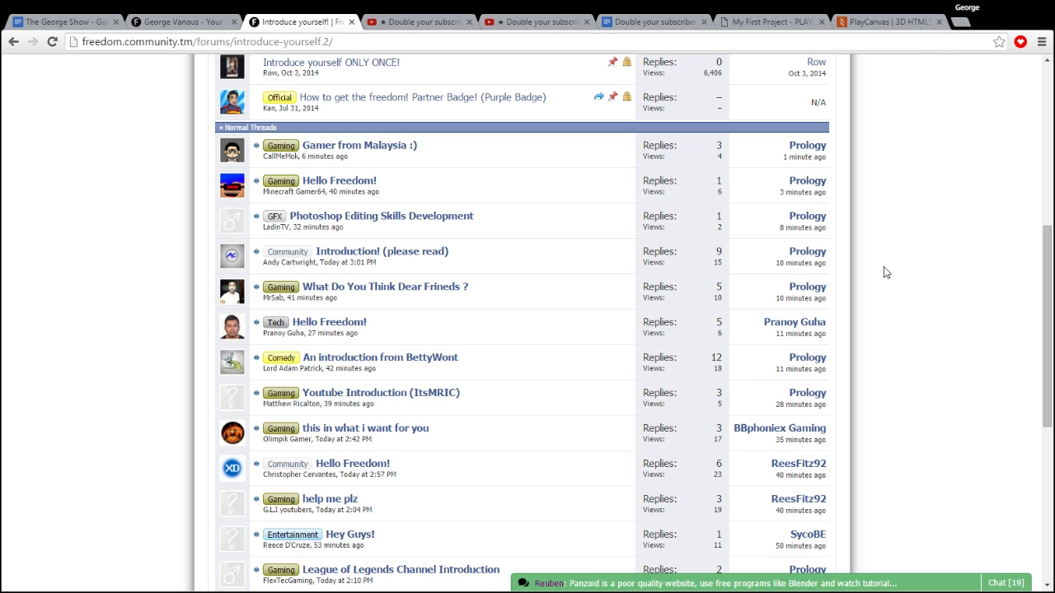
pyautogui.scroll(-3)
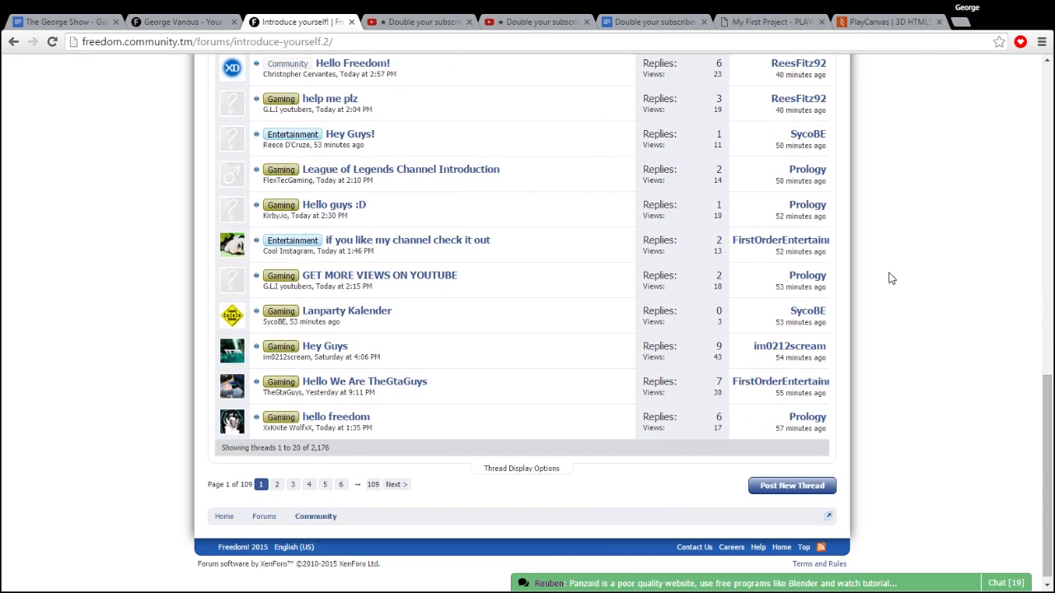
pyautogui.scroll(-3)
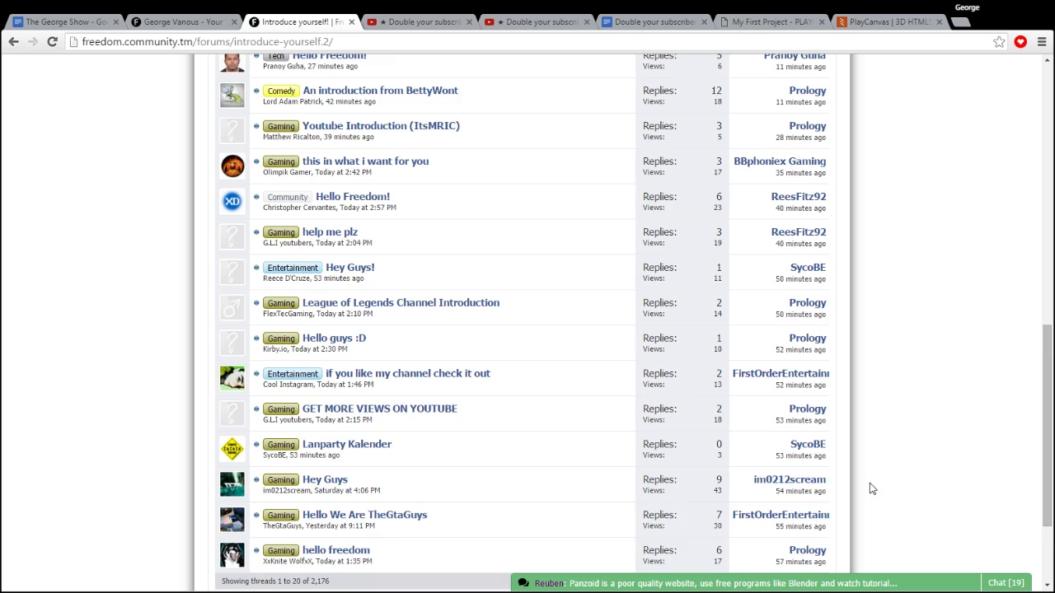
pyautogui.scroll(3)
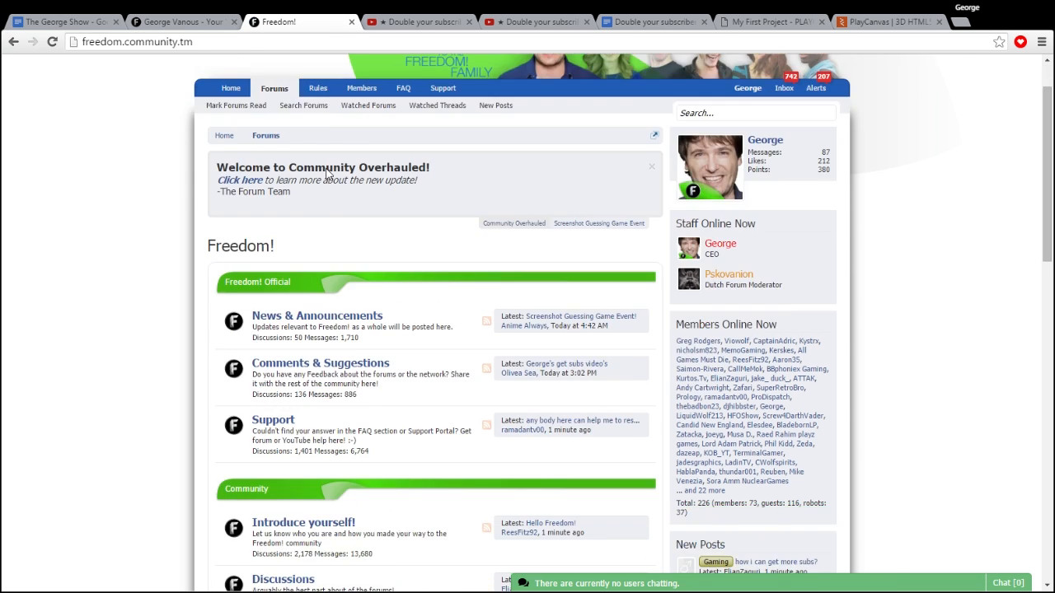
# - Peek into the Introduce yourself! forum, go back to the forum home and start down the categories
pyautogui.scroll(-3)
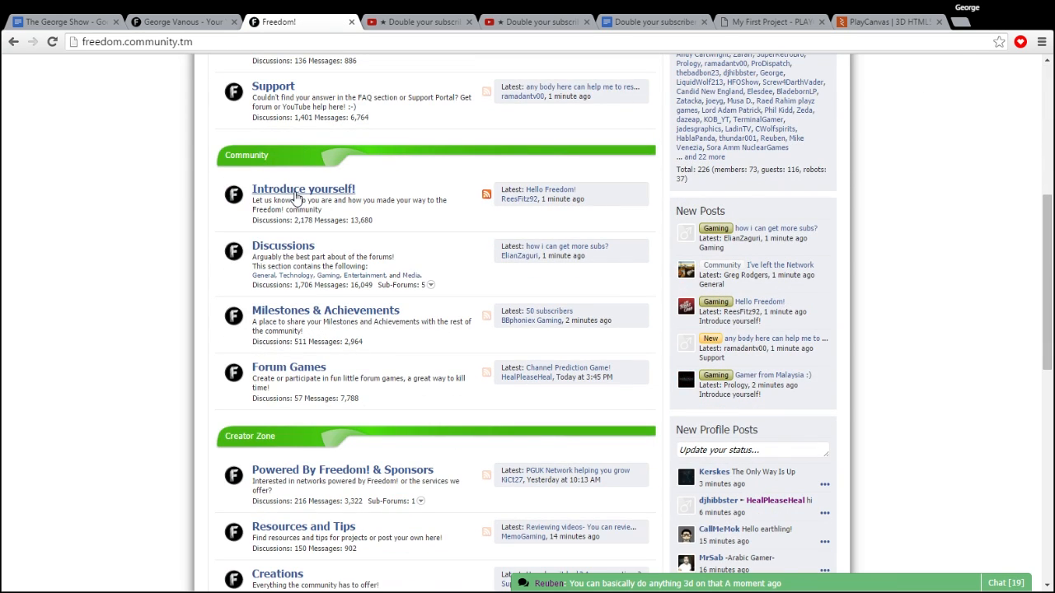
pyautogui.click(303, 188)
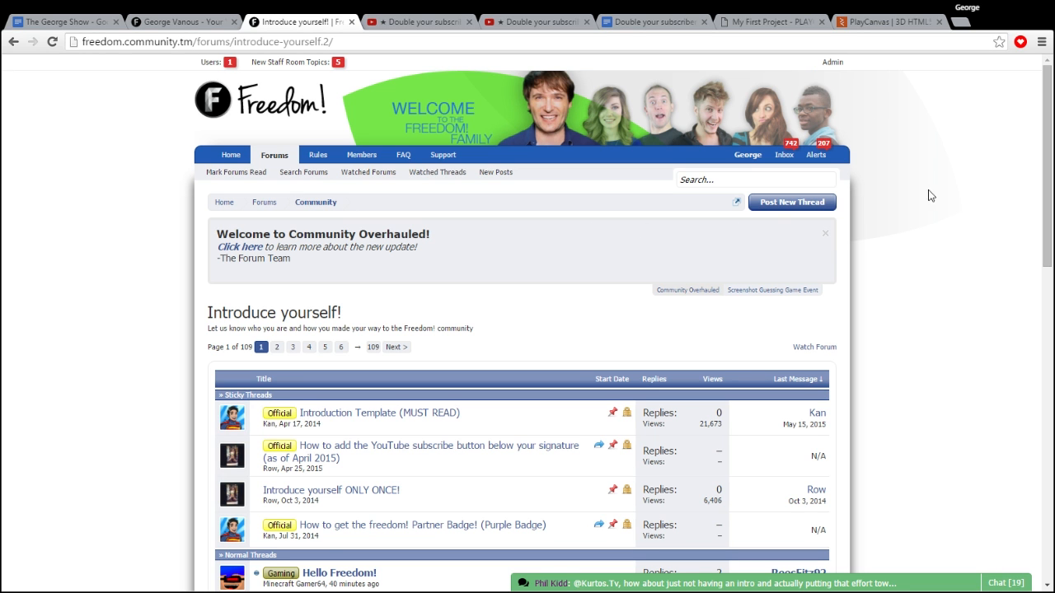
pyautogui.click(274, 155)
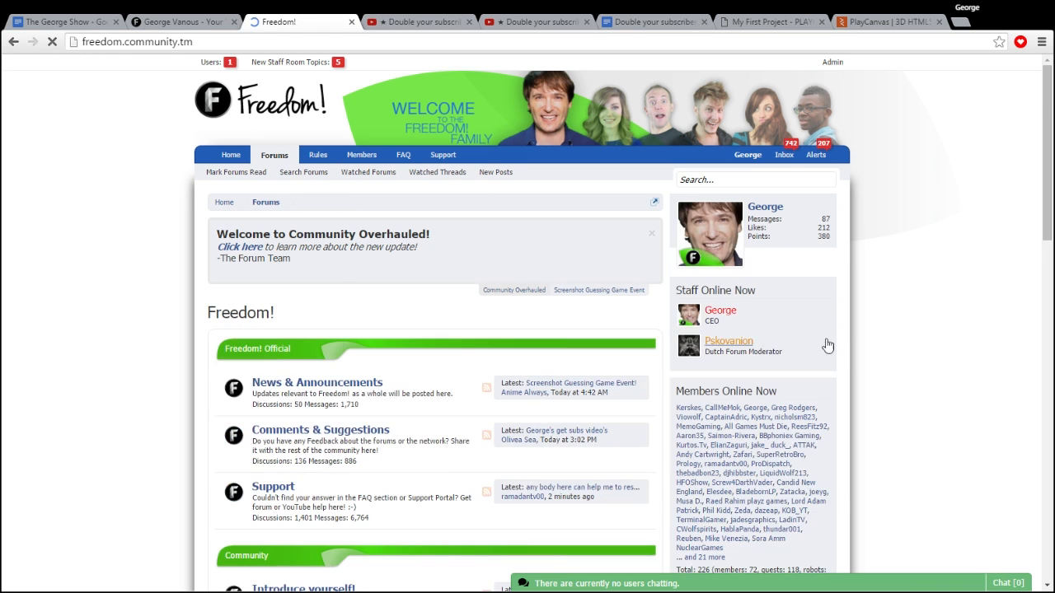
pyautogui.scroll(-3)
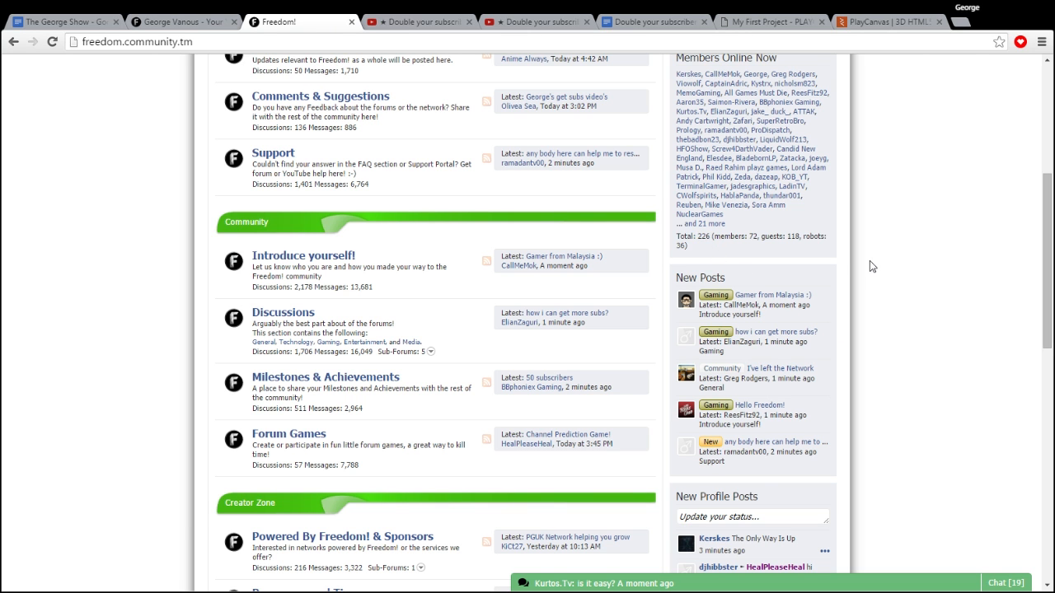
pyautogui.moveTo(849, 270)
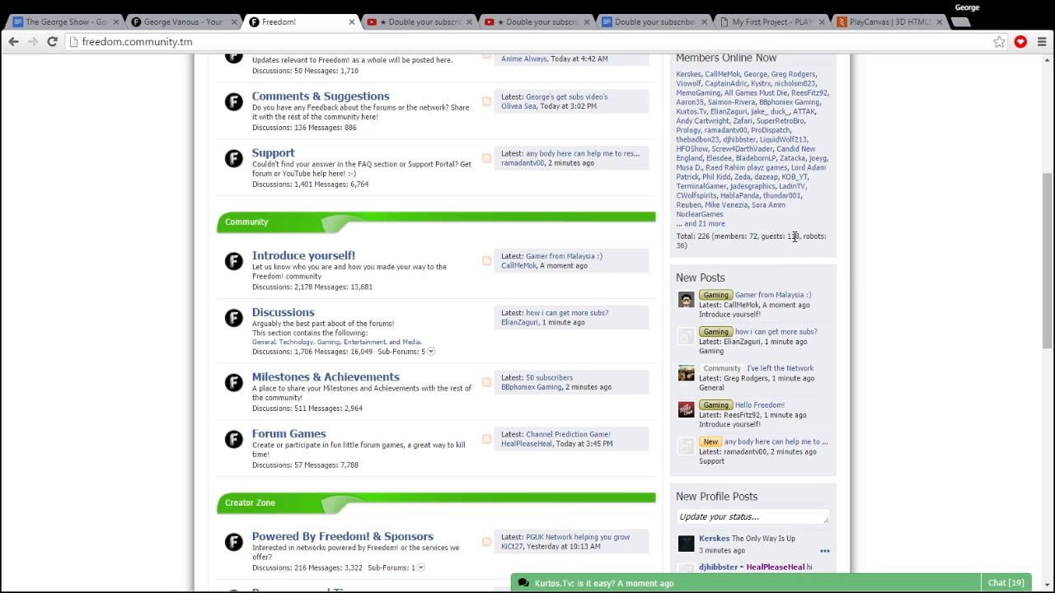
pyautogui.scroll(-3)
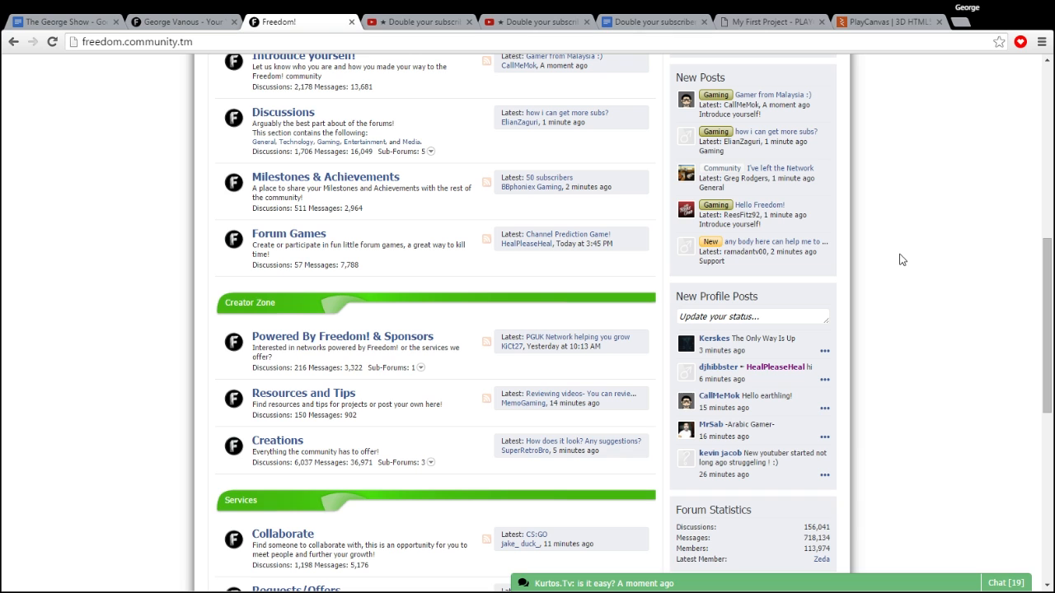
pyautogui.moveTo(530, 260)
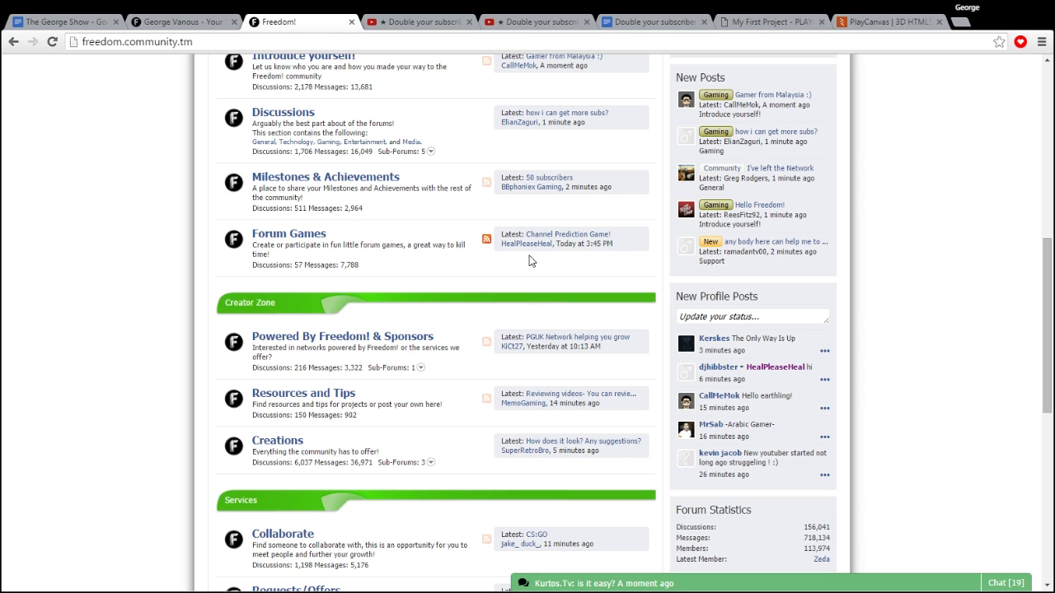
# - Continue through Creator Zone, Services and Languages sections, then return to the dashboard's YouTube story page
pyautogui.scroll(-3)
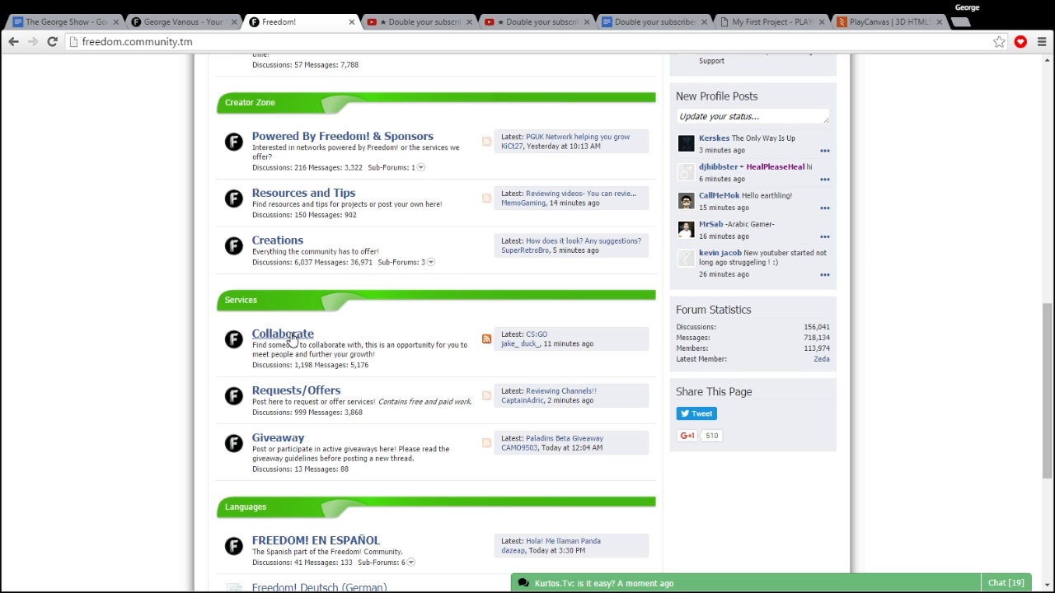
pyautogui.scroll(-3)
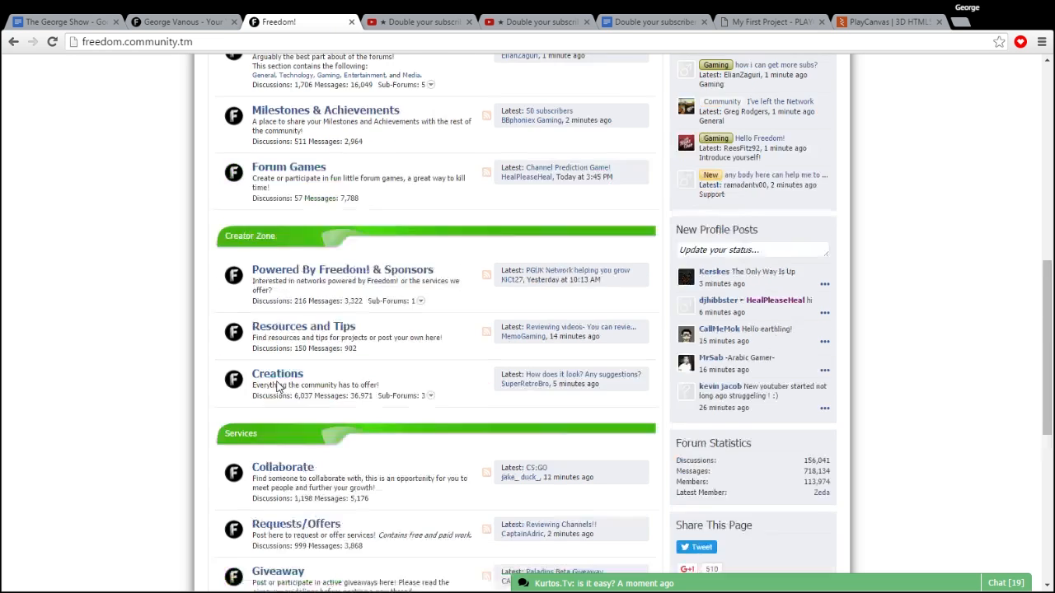
pyautogui.scroll(-3)
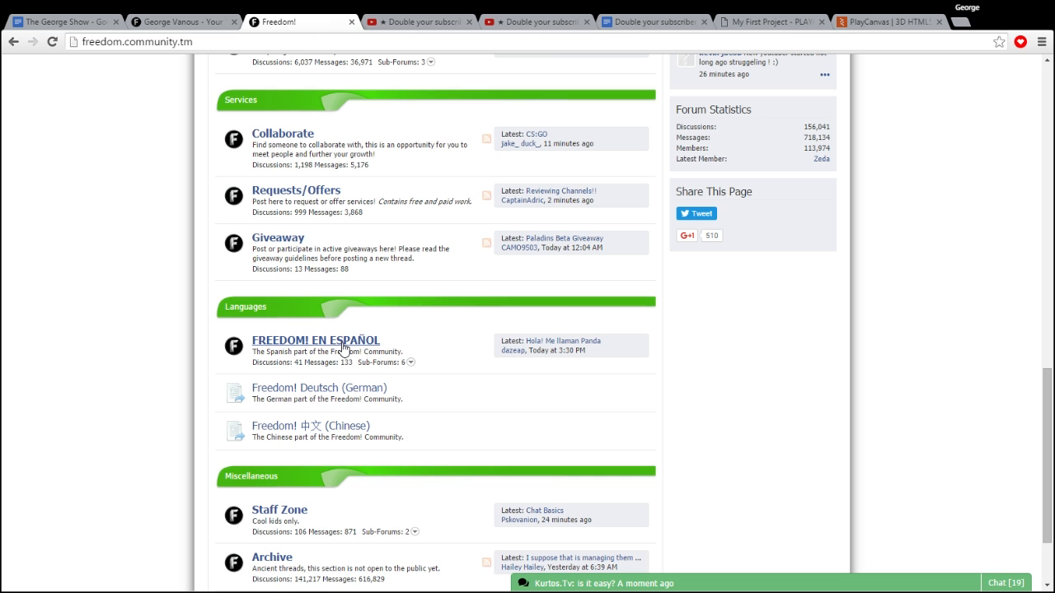
pyautogui.moveTo(412, 354)
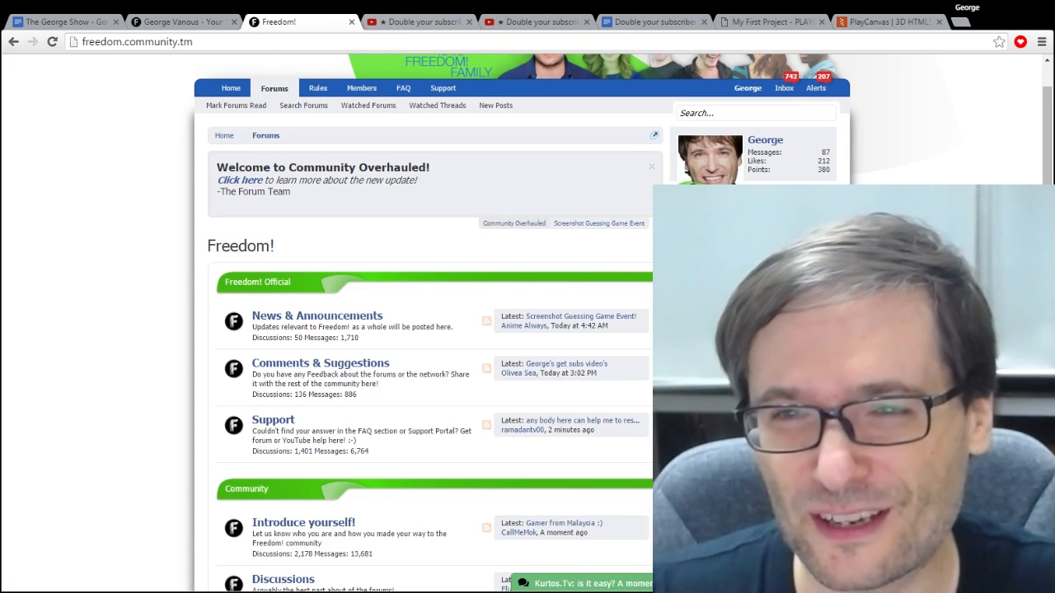
pyautogui.click(181, 22)
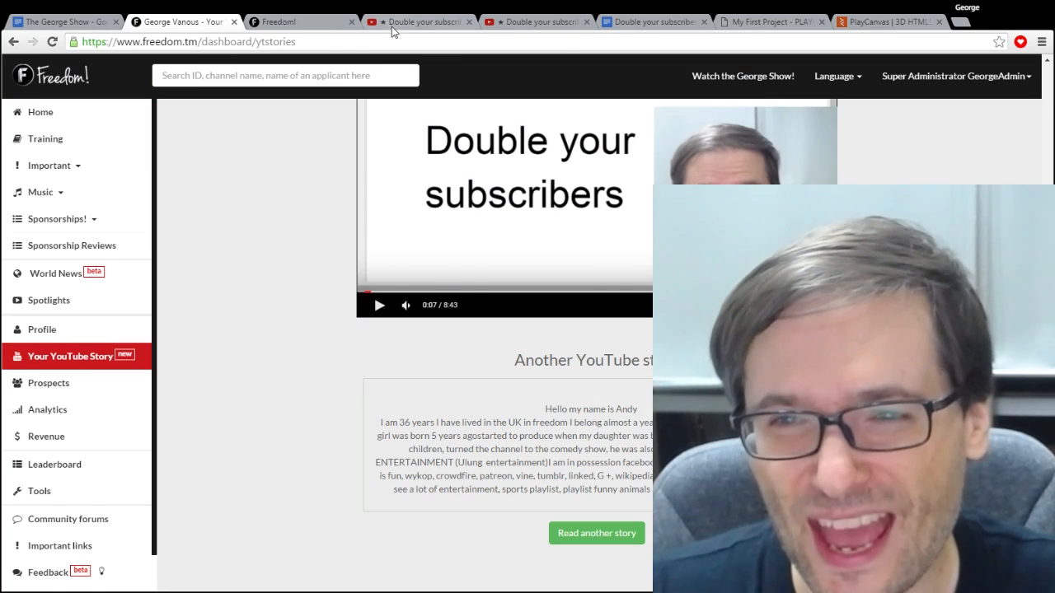
# - Highlight the 2,014 comment count on the first Double your subscribers video and look around its comments
pyautogui.click(419, 21)
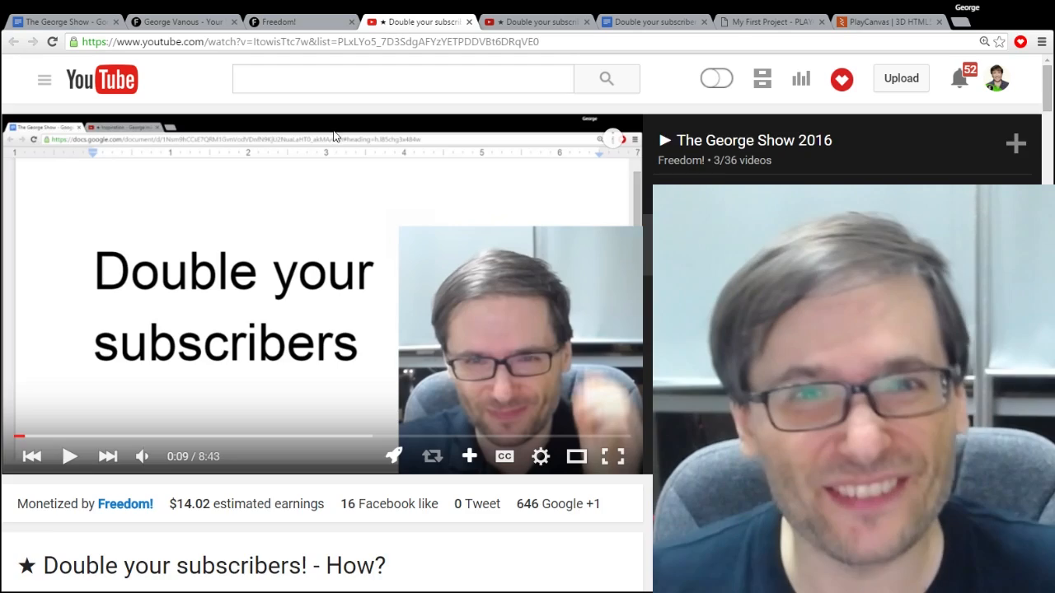
pyautogui.scroll(-3)
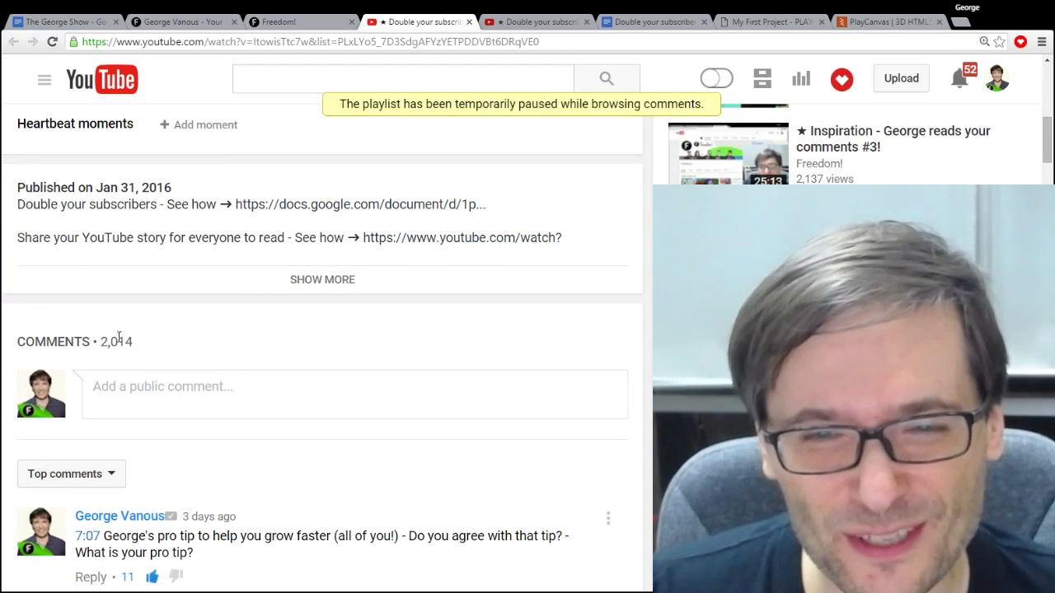
pyautogui.doubleClick(115, 341)
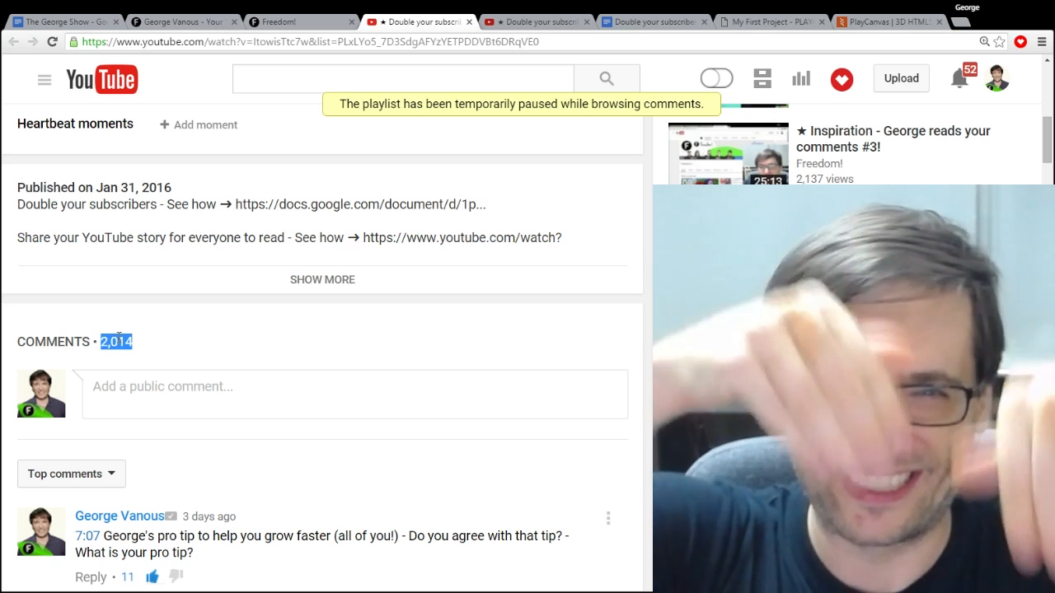
pyautogui.scroll(-3)
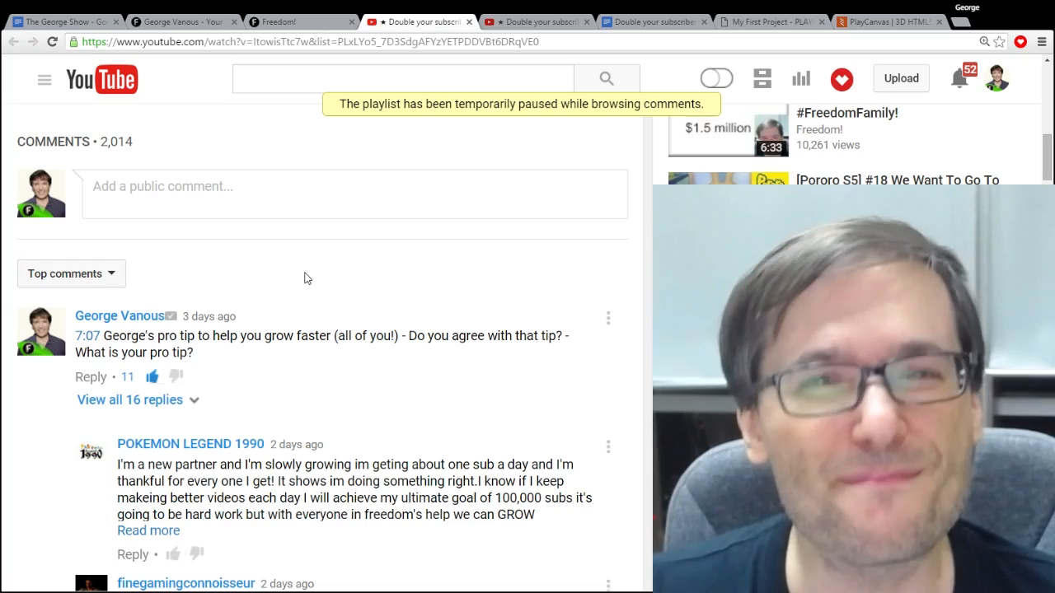
pyautogui.scroll(3)
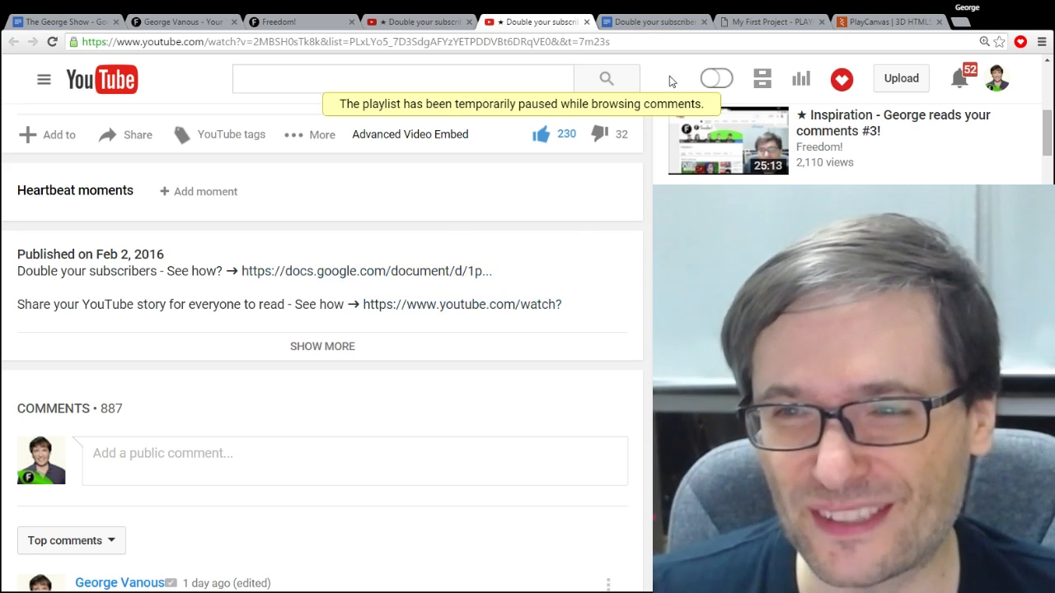
# - Switch to the 'Double your subscribers! - How?' guide and skim its Step 1 and Step 2
pyautogui.click(651, 21)
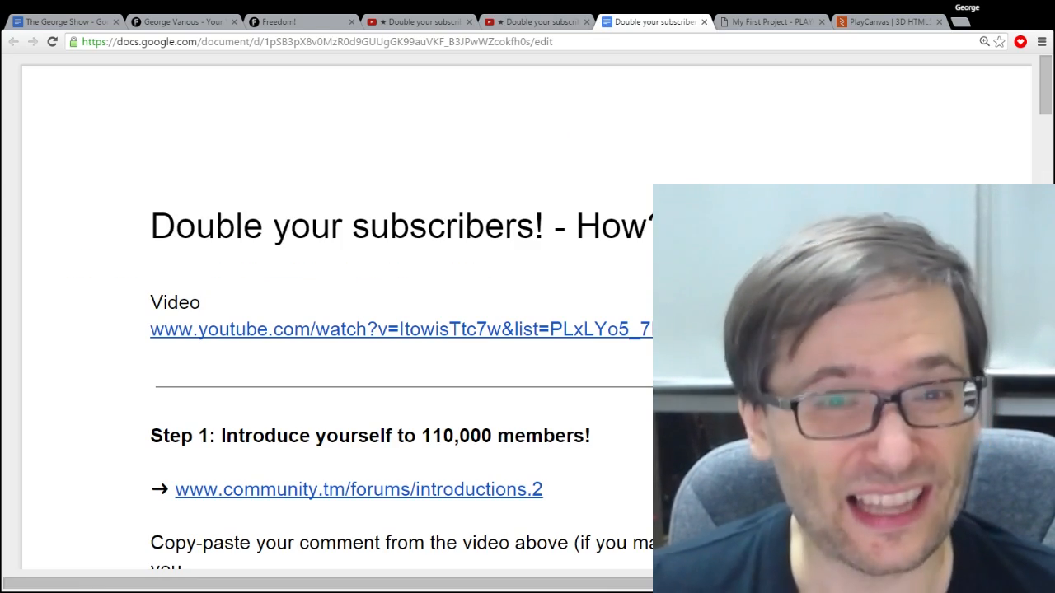
pyautogui.scroll(-3)
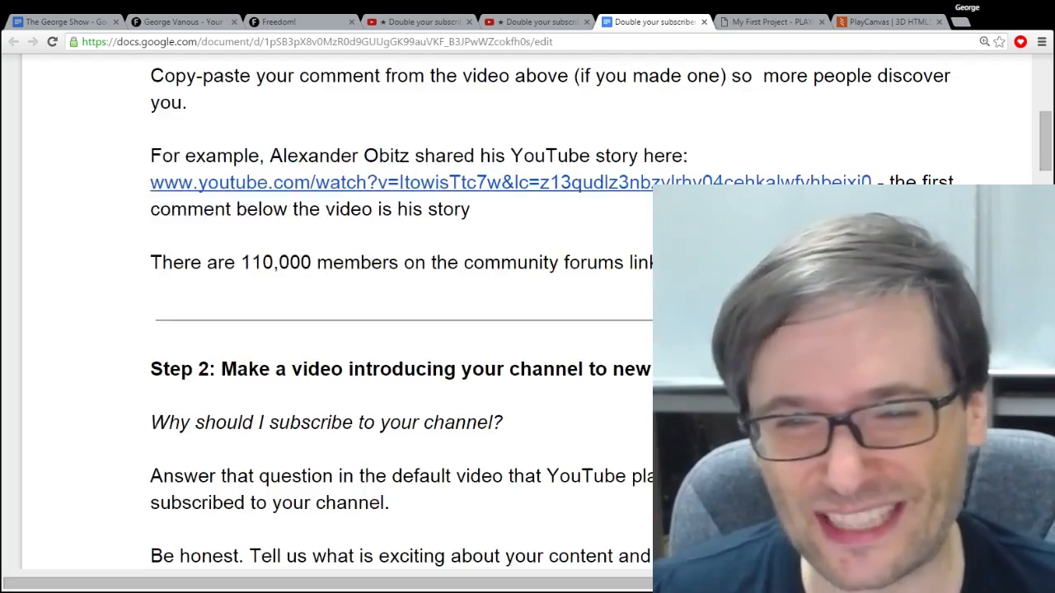
pyautogui.scroll(-3)
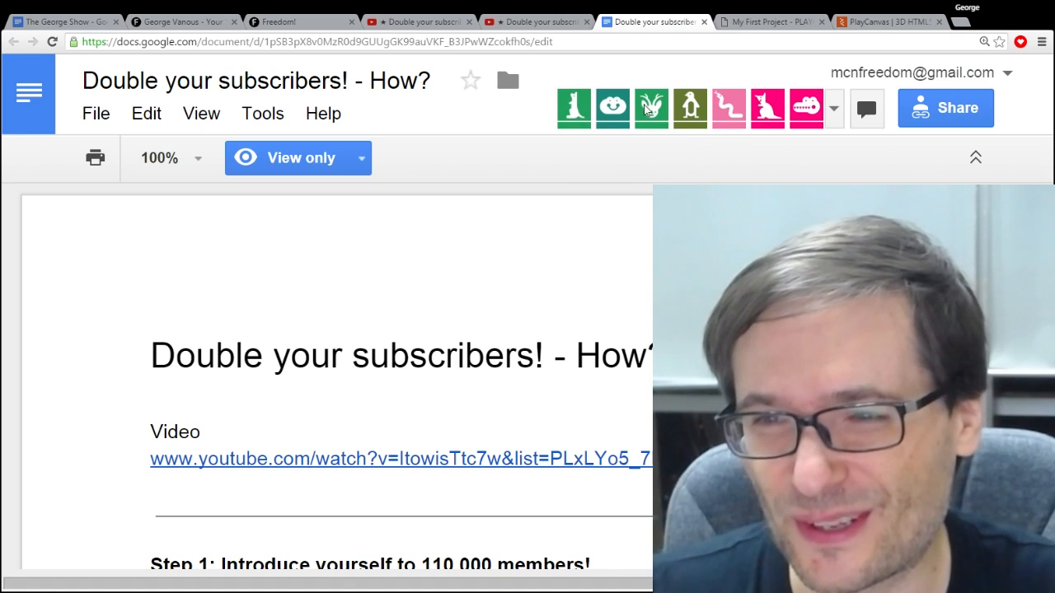
pyautogui.click(834, 109)
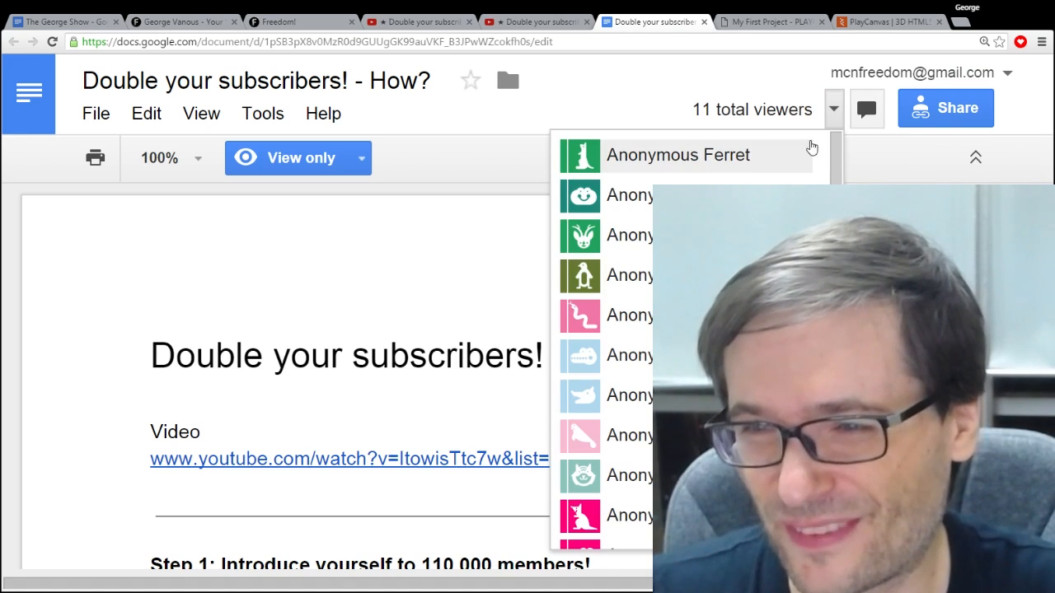
pyautogui.moveTo(585, 216)
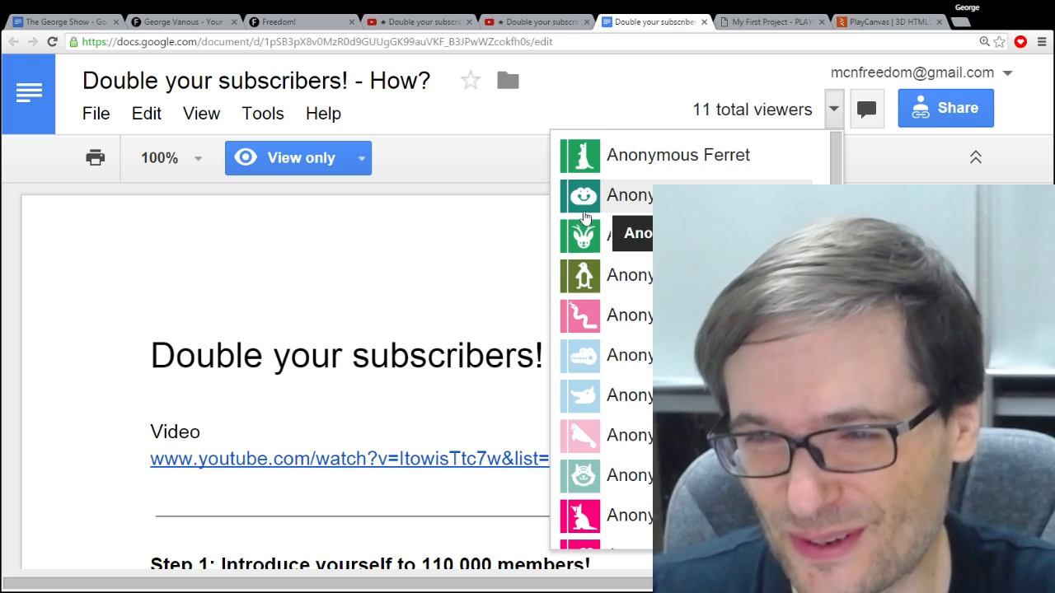
pyautogui.moveTo(585, 427)
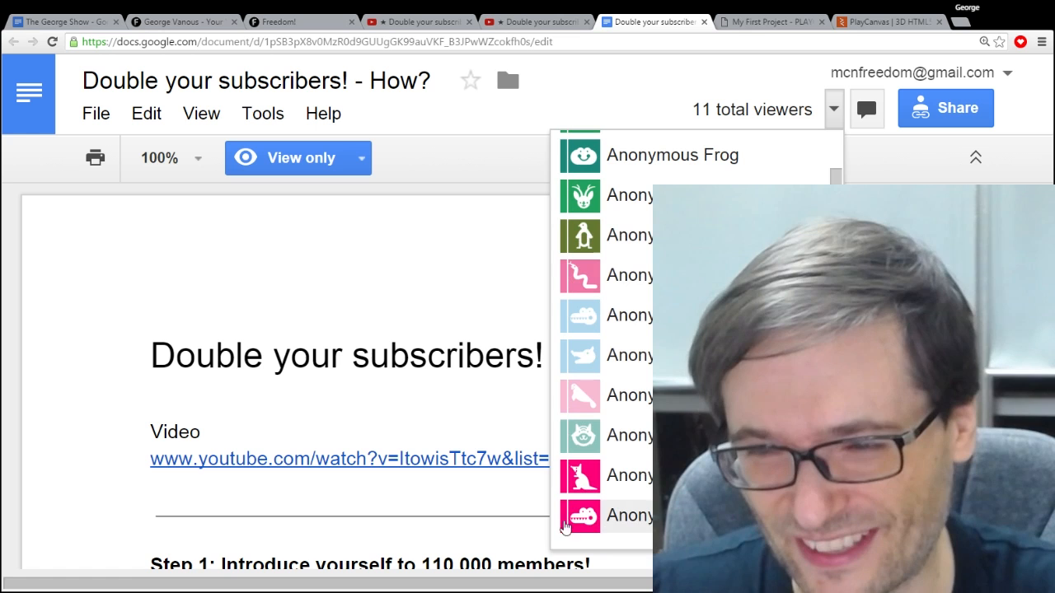
pyautogui.moveTo(672, 155)
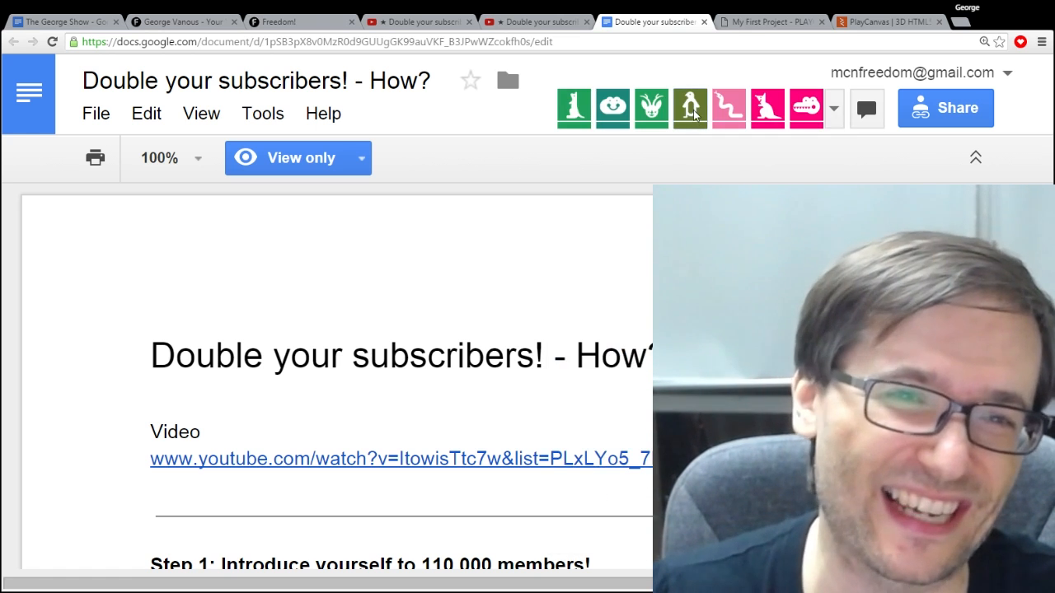
pyautogui.click(834, 108)
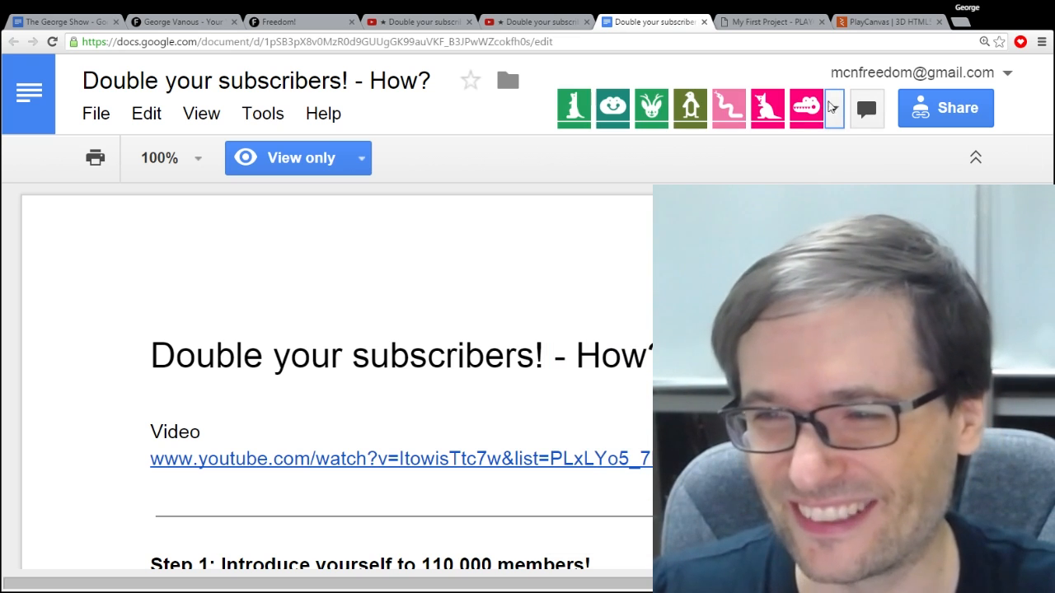
pyautogui.scroll(-3)
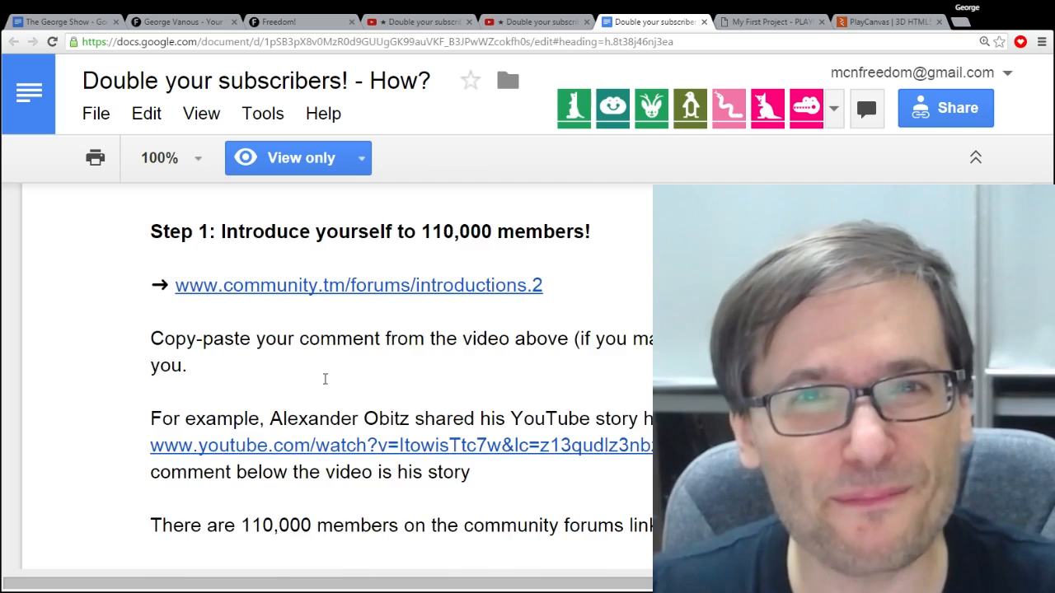
pyautogui.scroll(-3)
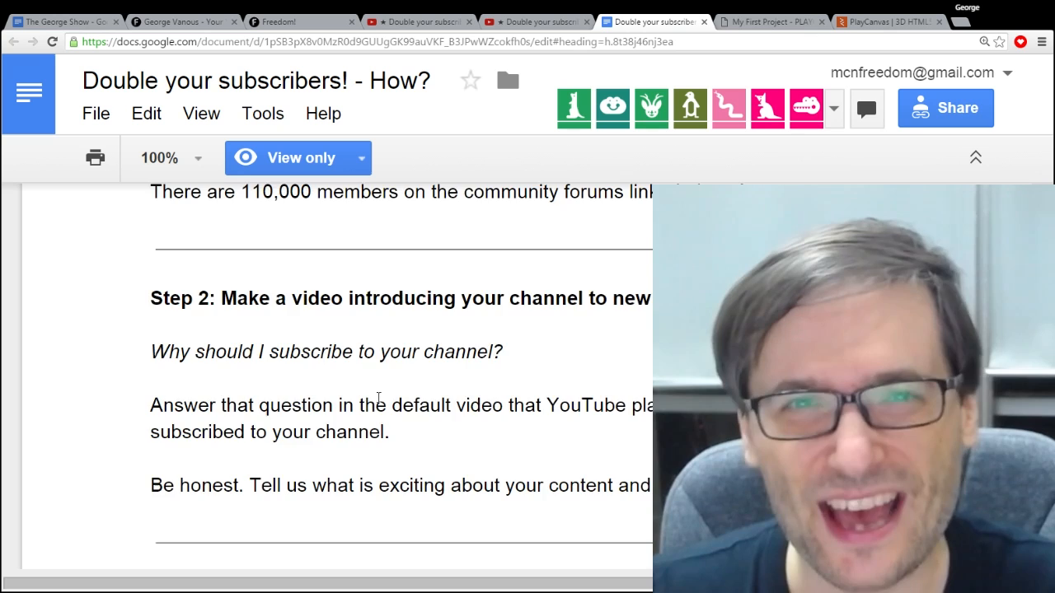
pyautogui.scroll(-3)
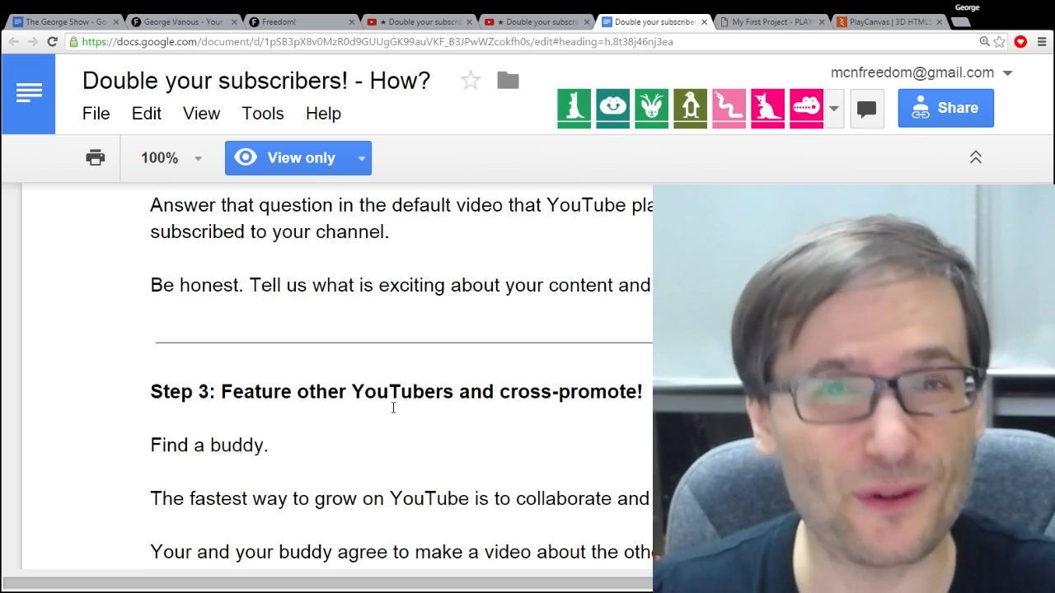
pyautogui.scroll(-3)
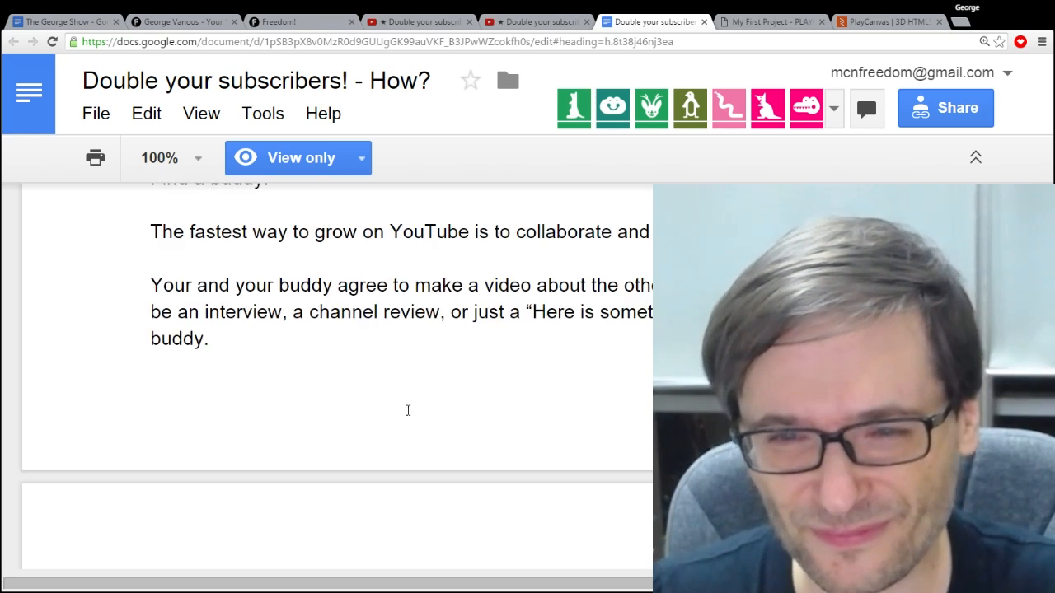
pyautogui.scroll(-3)
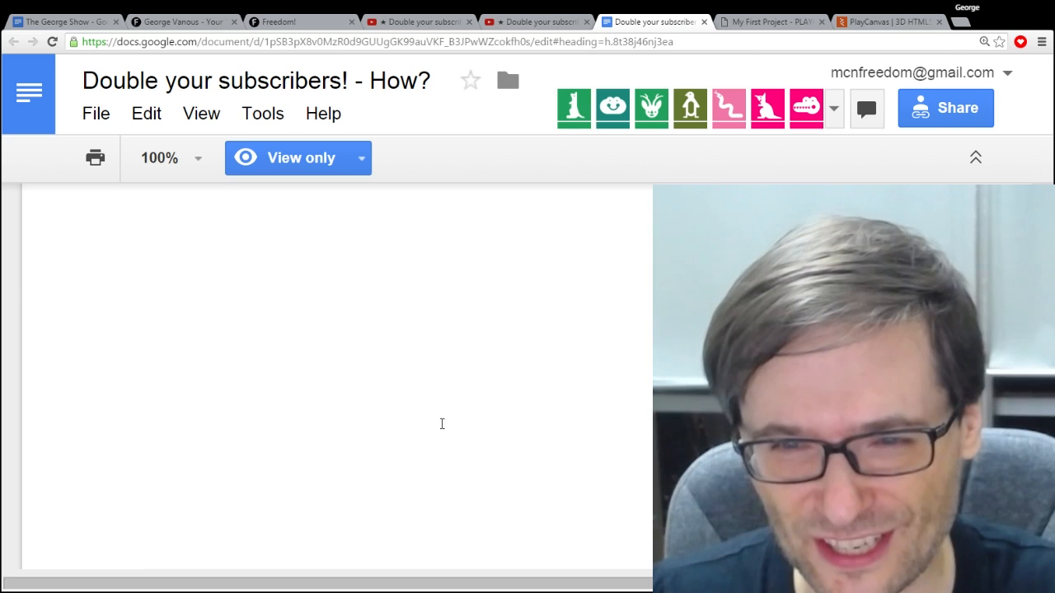
pyautogui.click(300, 158)
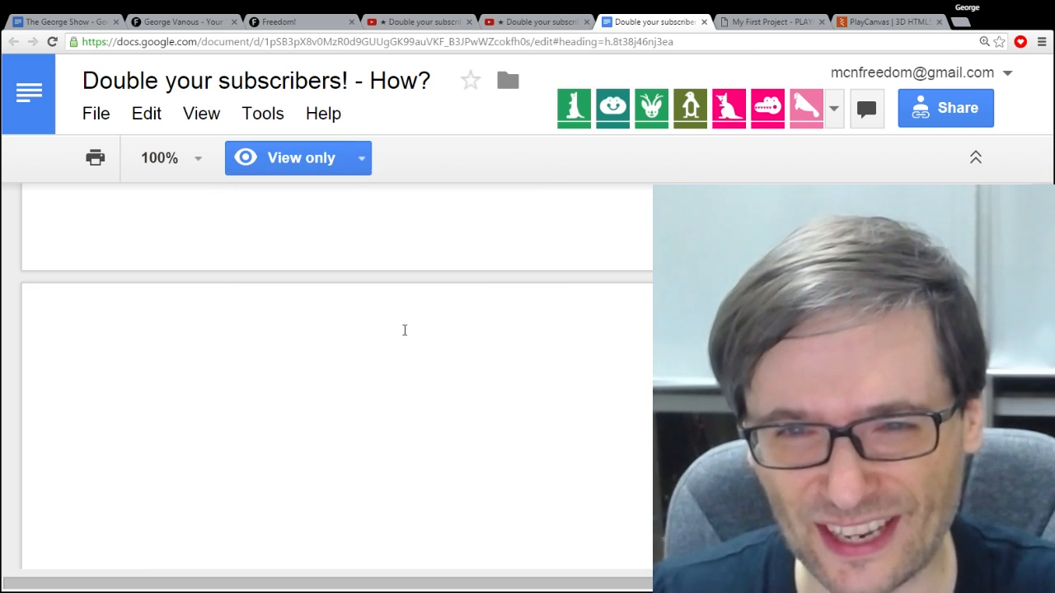
pyautogui.scroll(-3)
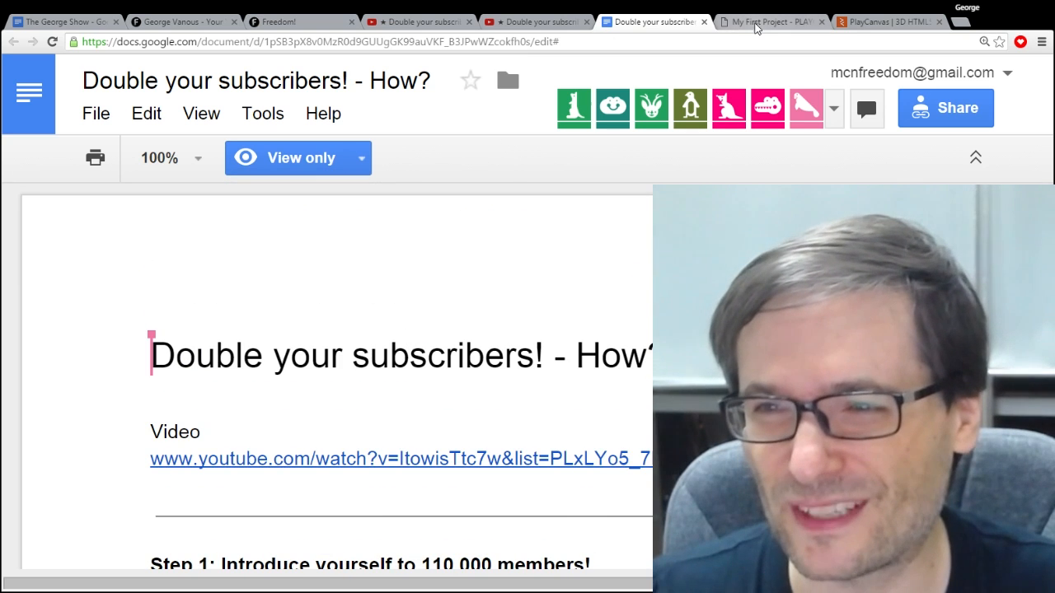
# - Return to the Feb 2, 2016 Double your subscribers video with 887 comments
pyautogui.click(535, 20)
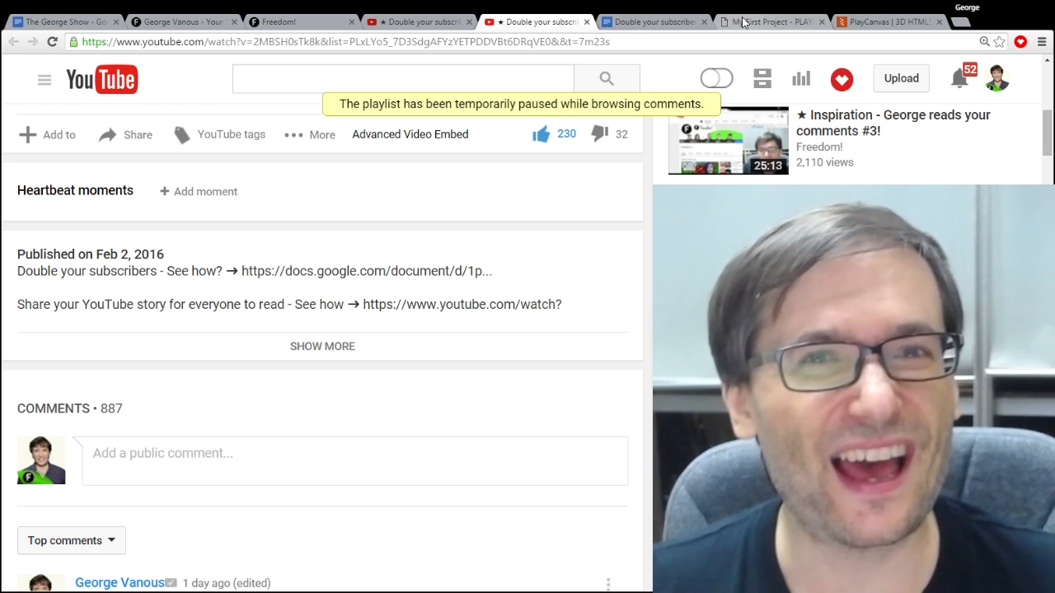
# - View the My First Project ball game, then move on to Freedom!'s benefits page listing 60% revenue share
pyautogui.click(771, 20)
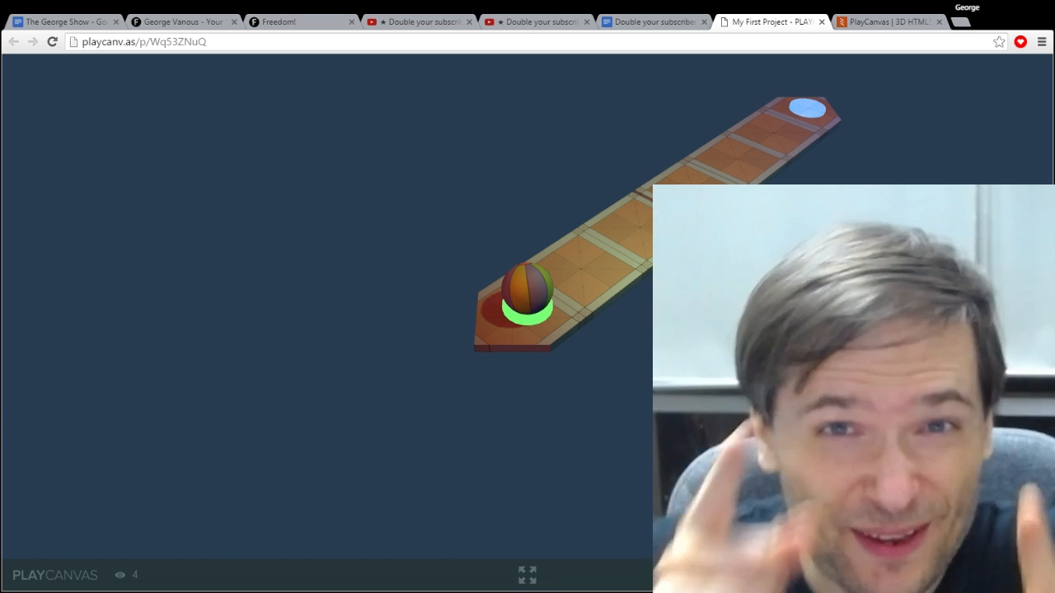
pyautogui.click(296, 21)
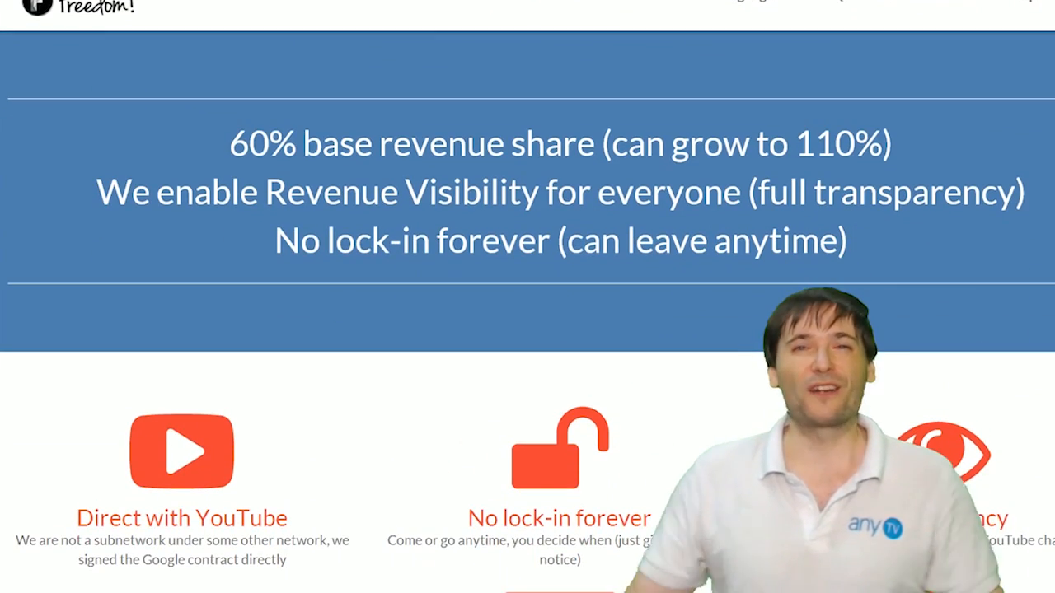
pyautogui.scroll(-3)
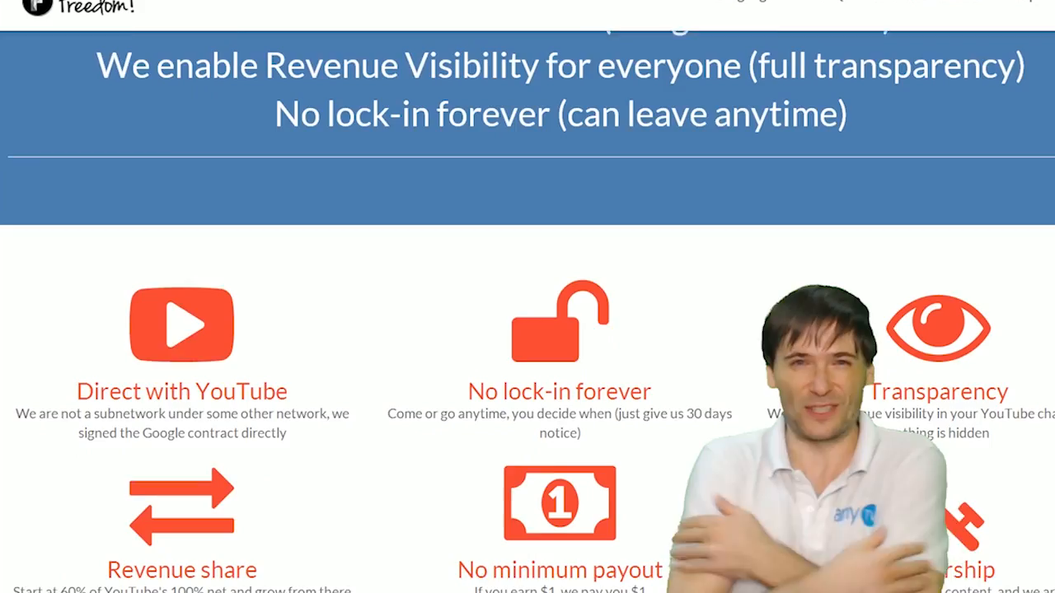